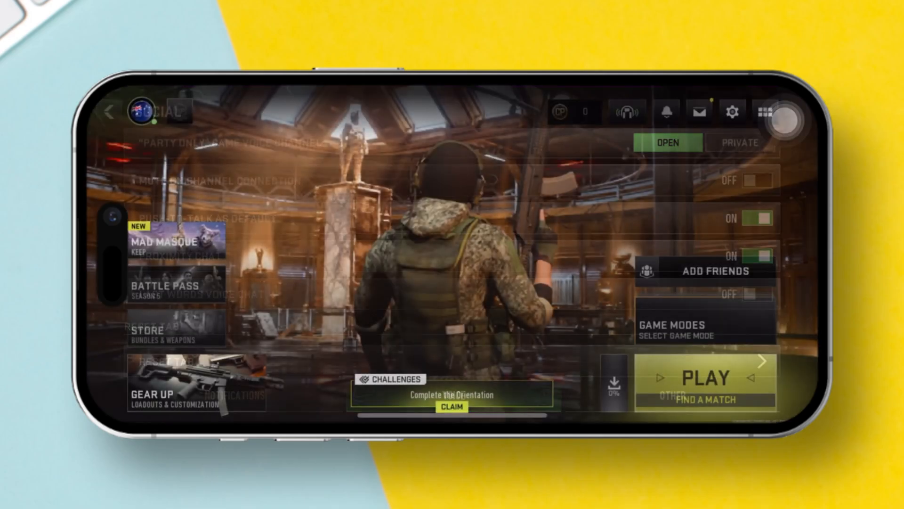
Reach the Audio settings and raise Voice Chat Volume from 50 to 100
click(106, 112)
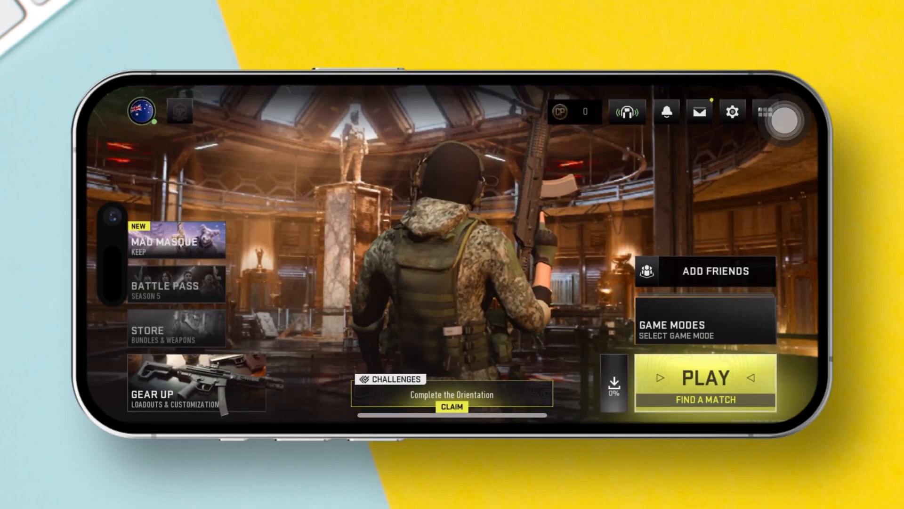
click(731, 112)
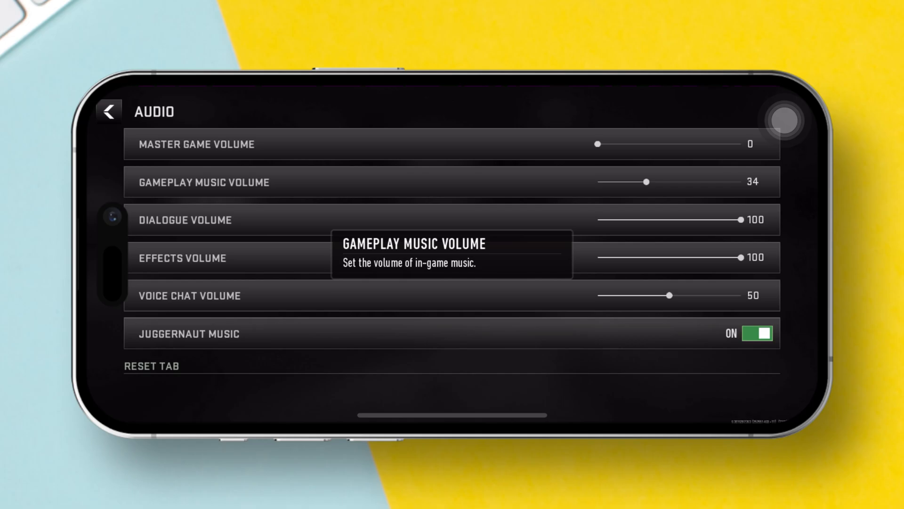
scroll(down, 3)
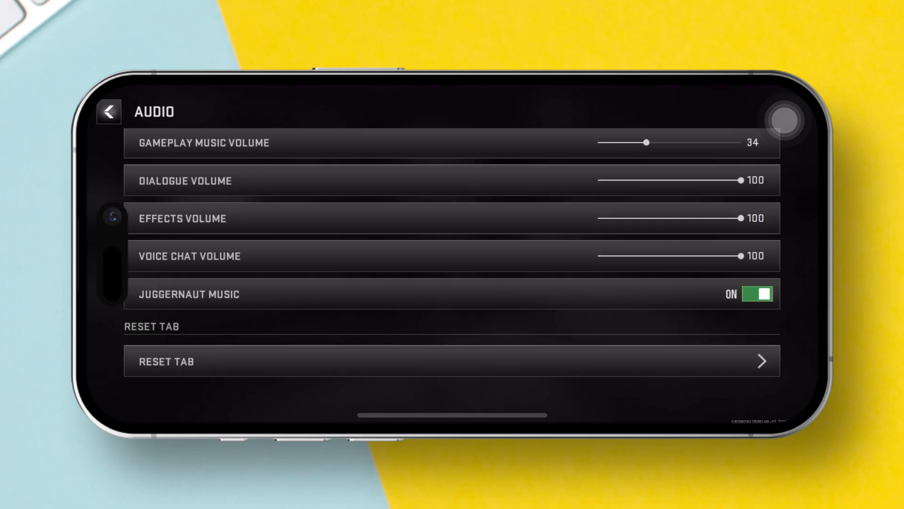
Switch to Social settings and show the Voice tab's voice chat toggles
click(108, 112)
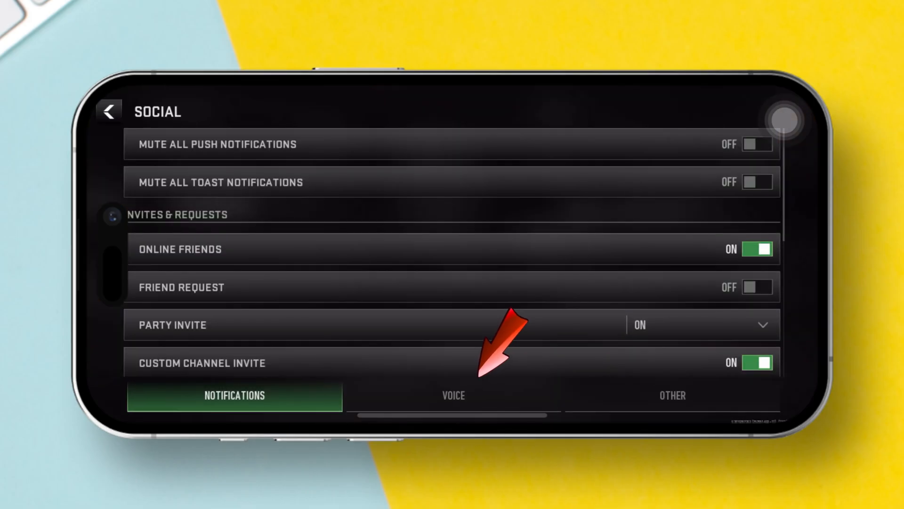
click(453, 395)
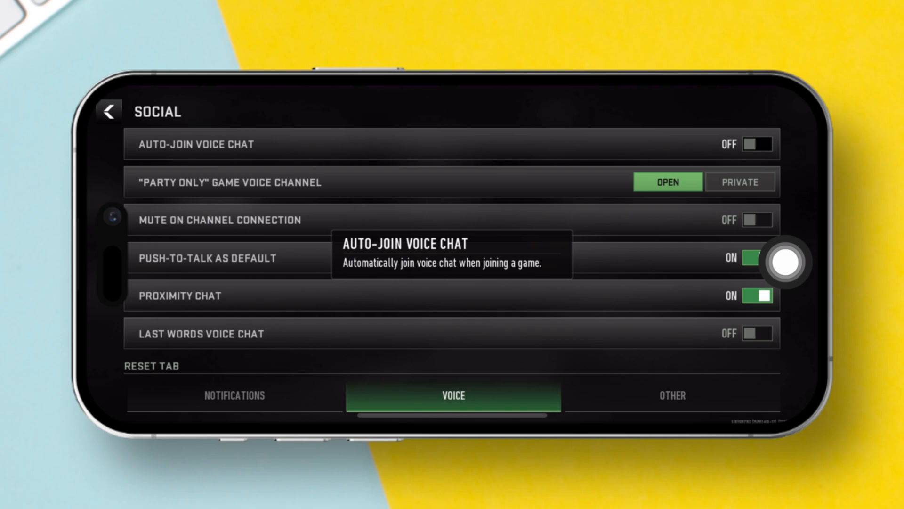
click(757, 144)
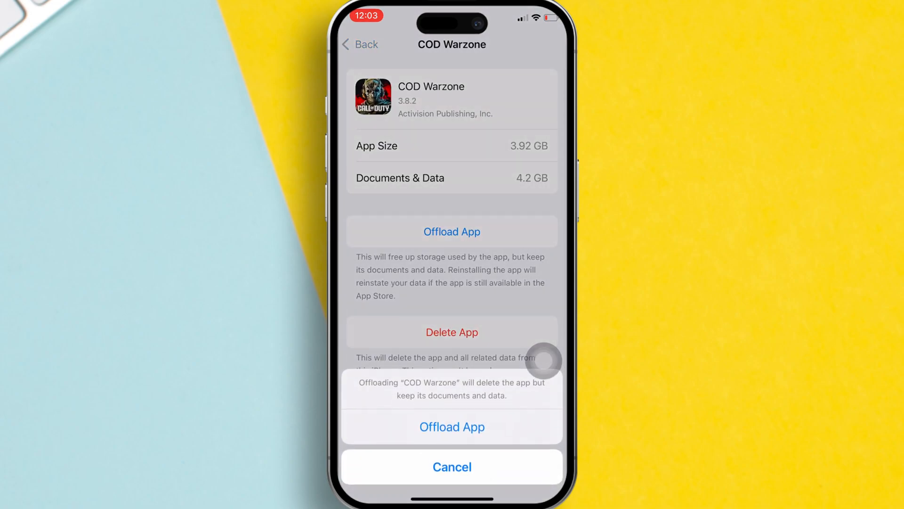
mouse_move(446, 397)
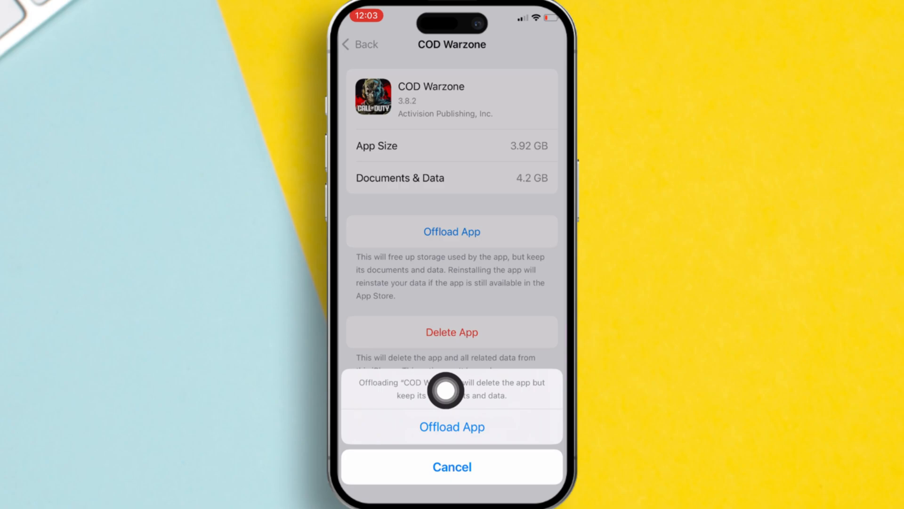
mouse_move(535, 254)
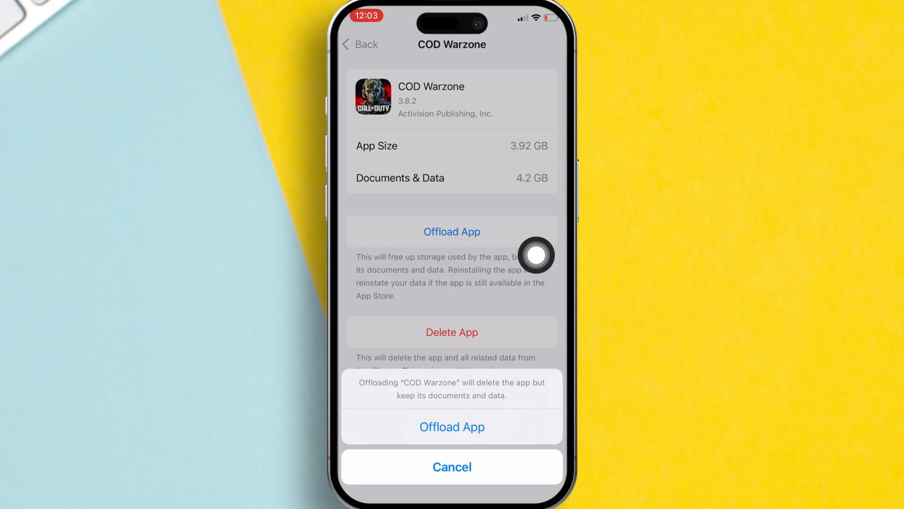